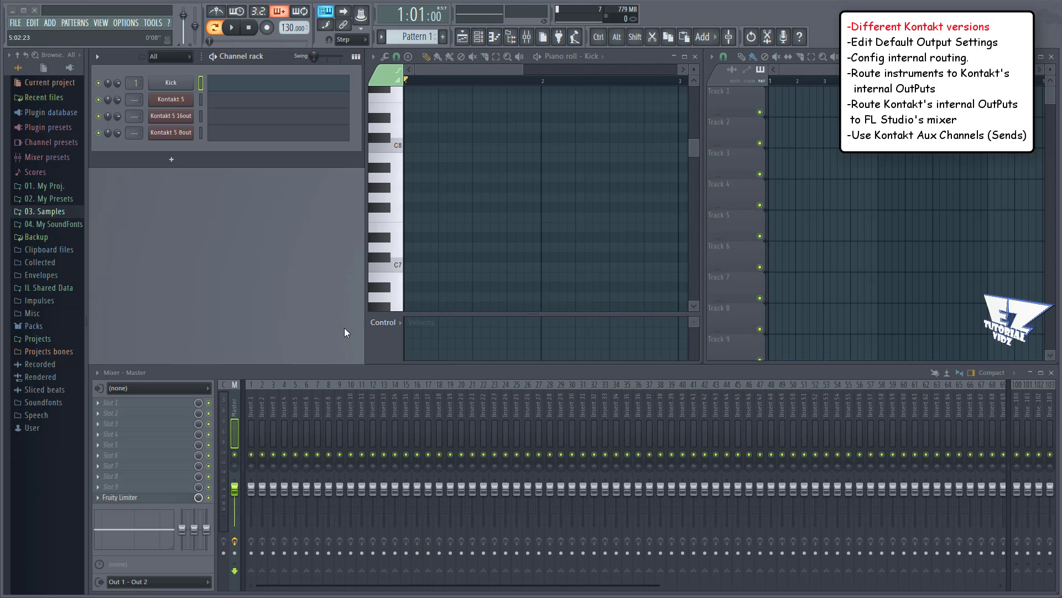
Step: Bring up the Kontakt 5 16out plugin window from its Channel Rack button, showing the empty multi rack
left_click(170, 98)
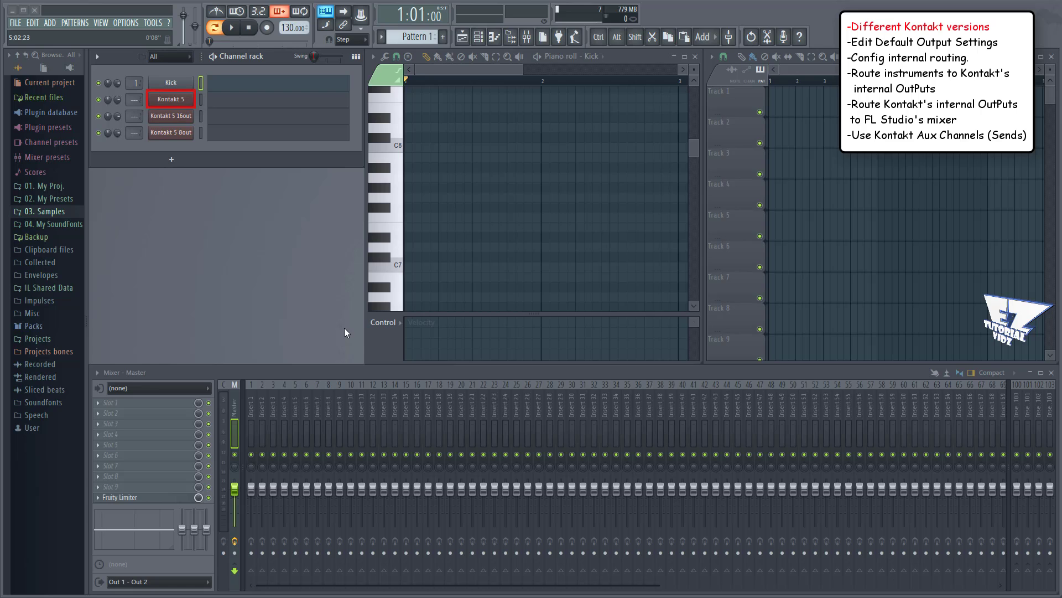
left_click(171, 115)
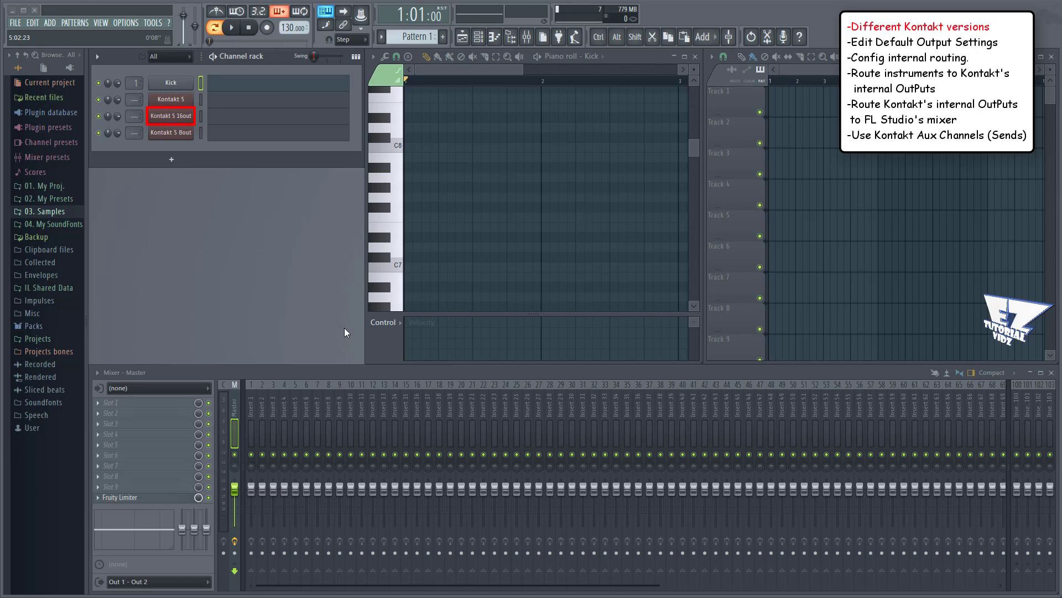
left_click(170, 132)
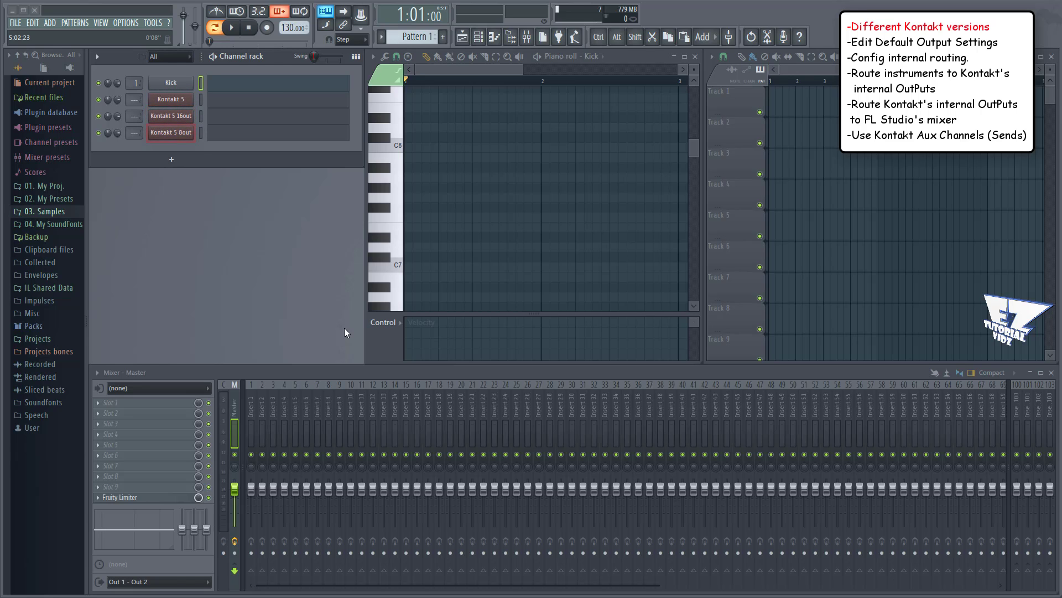
left_click(170, 132)
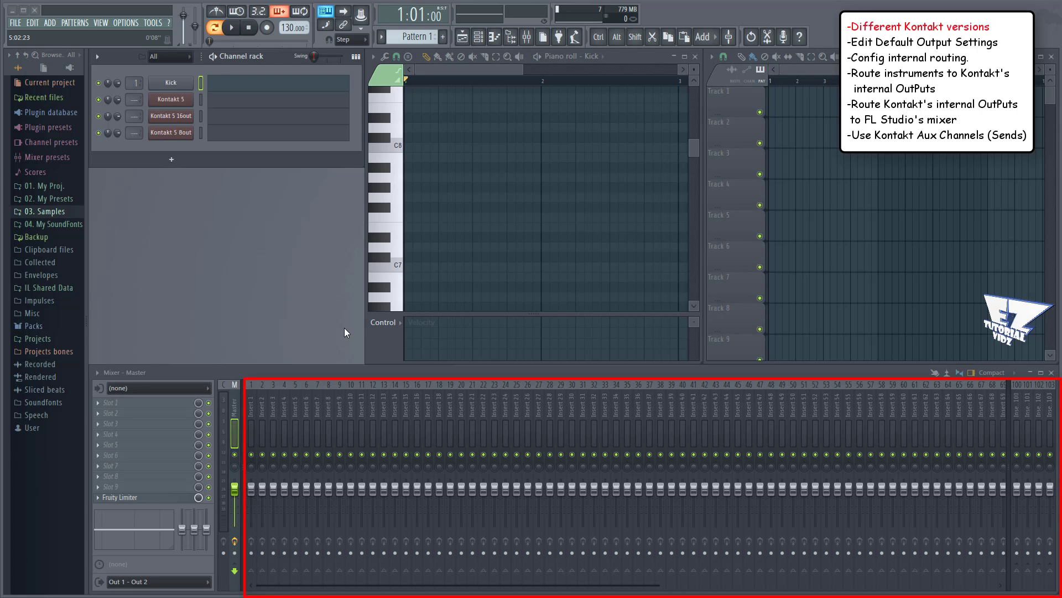
left_click(170, 115)
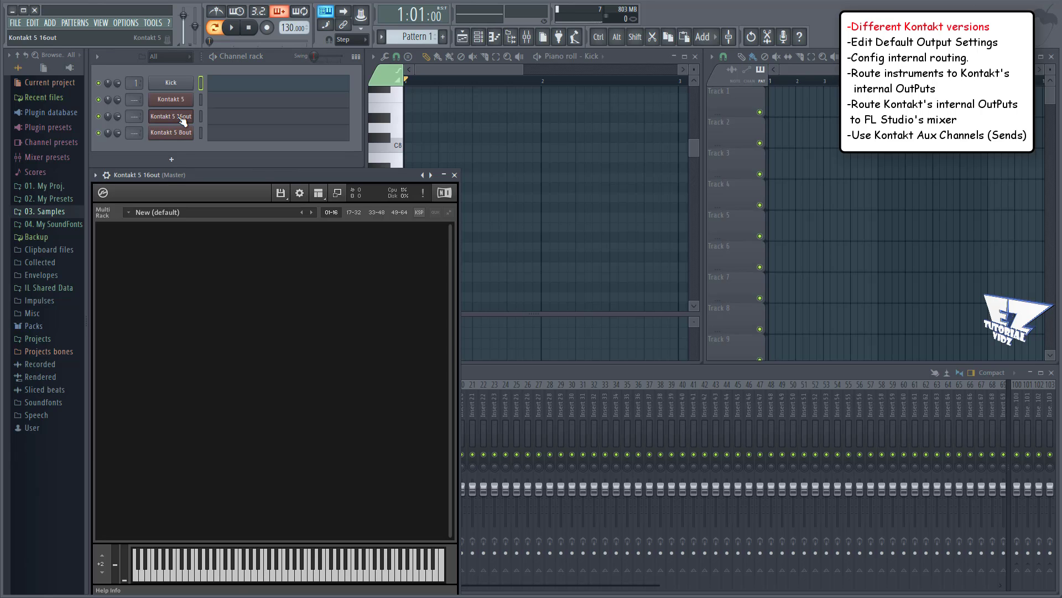
Step: Show Kontakt's Outputs panel and remove the surround 5.1 output channel
left_click(317, 193)
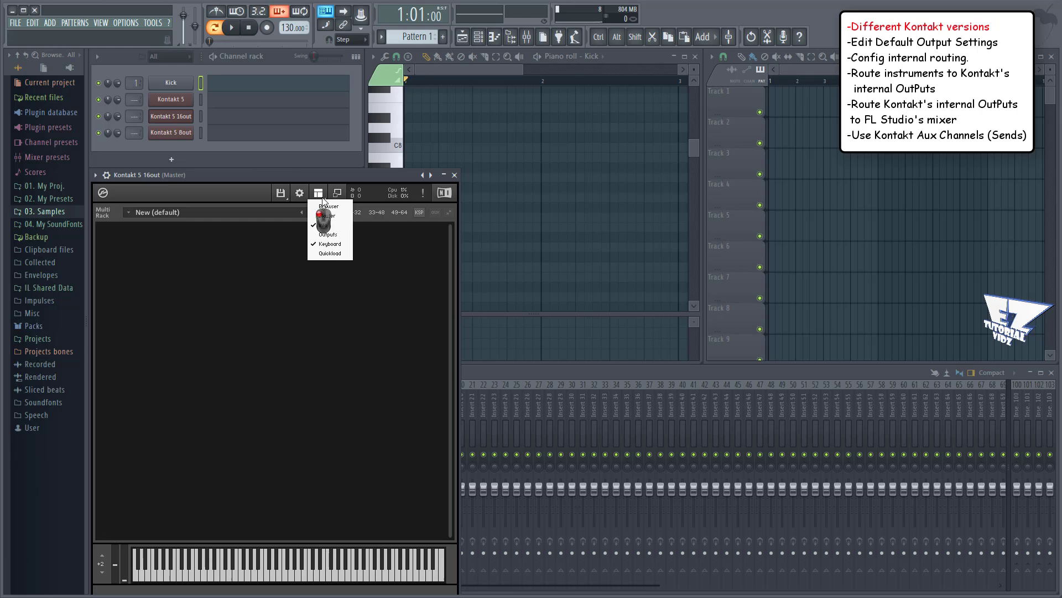
left_click(327, 233)
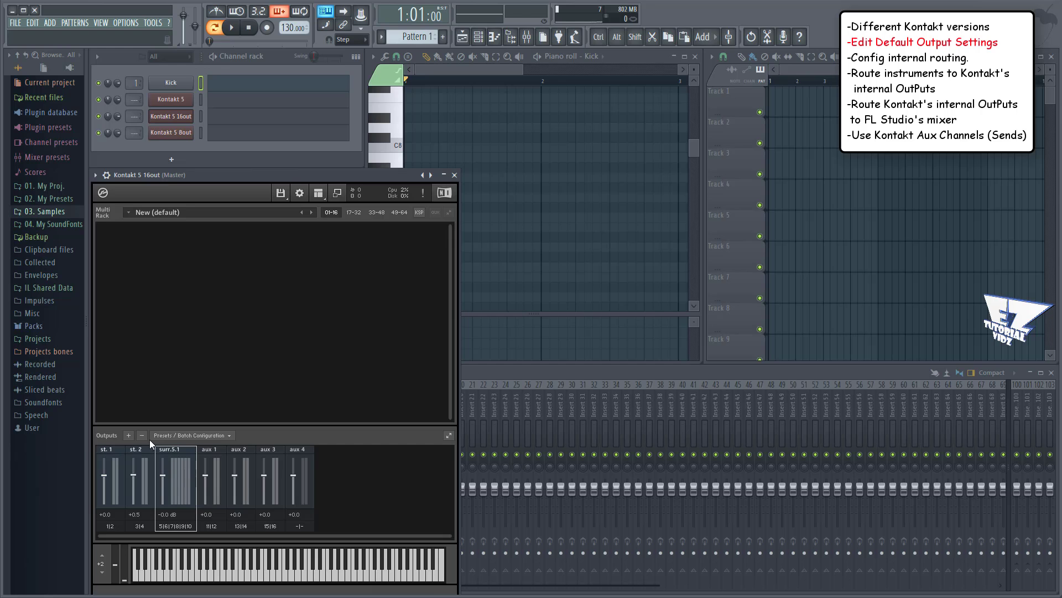
left_click(141, 434)
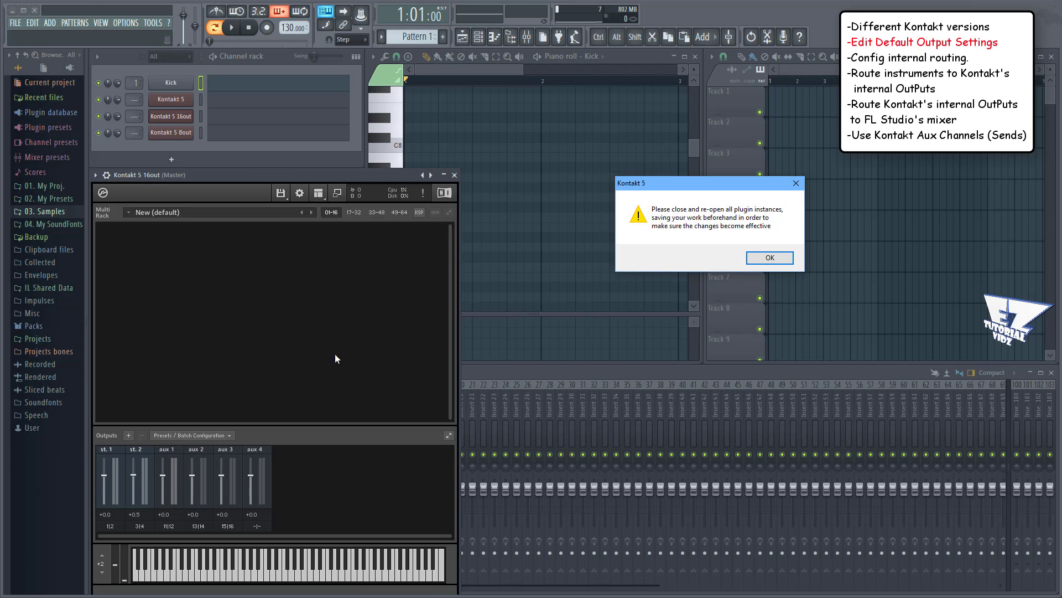
left_click(769, 258)
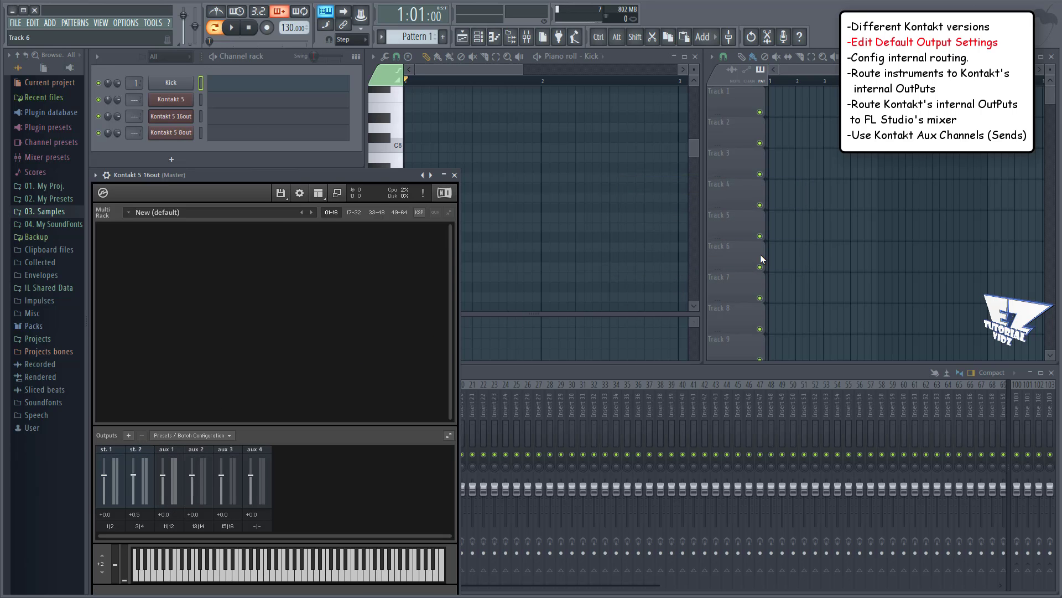
Step: Add six stereo channels for eight stereo plus four aux outputs and save the layout as default
left_click(128, 435)
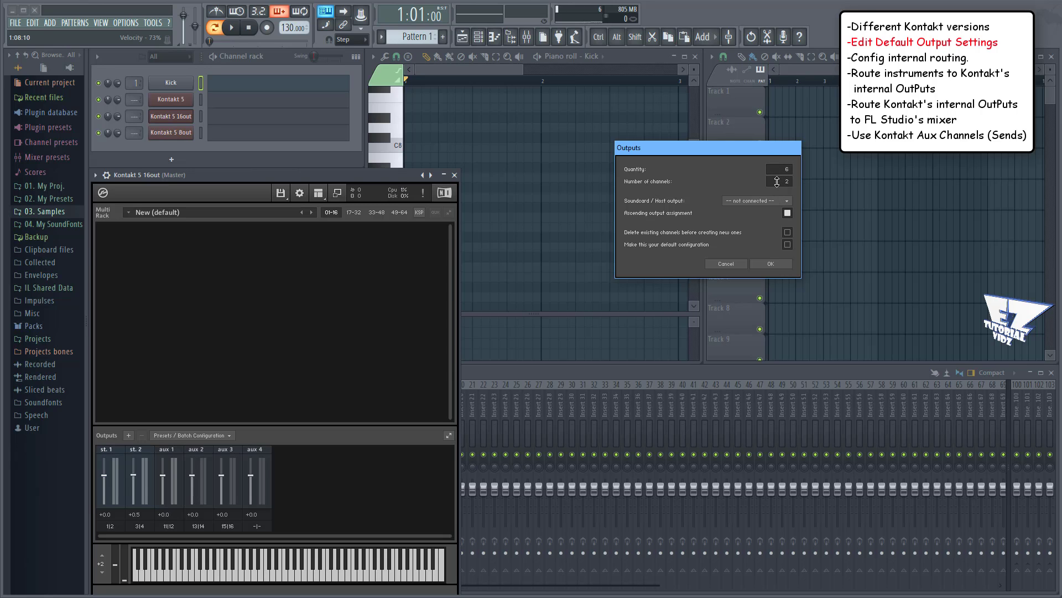
left_click(757, 200)
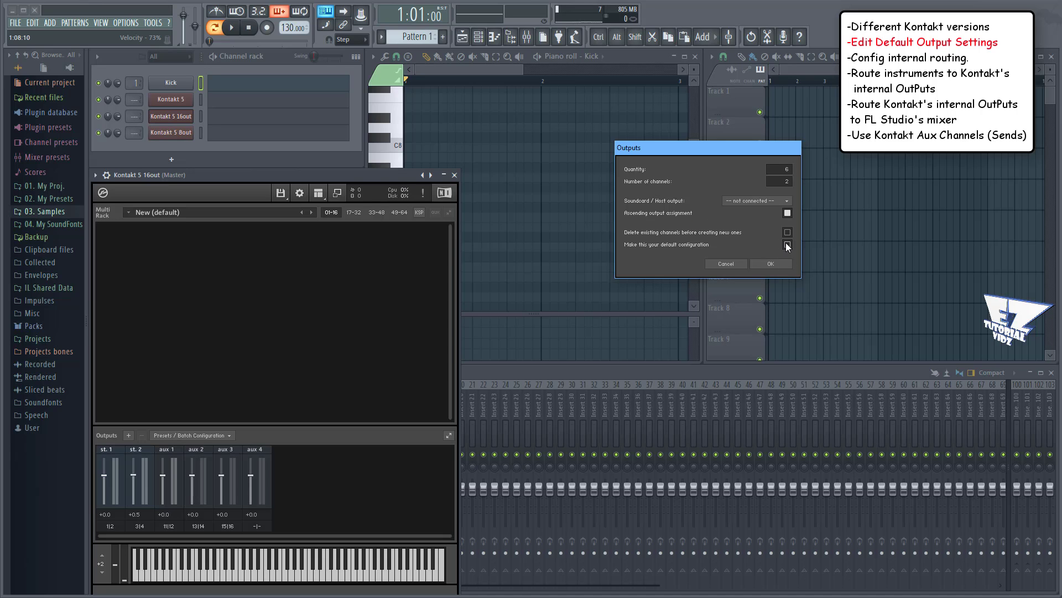
left_click(770, 263)
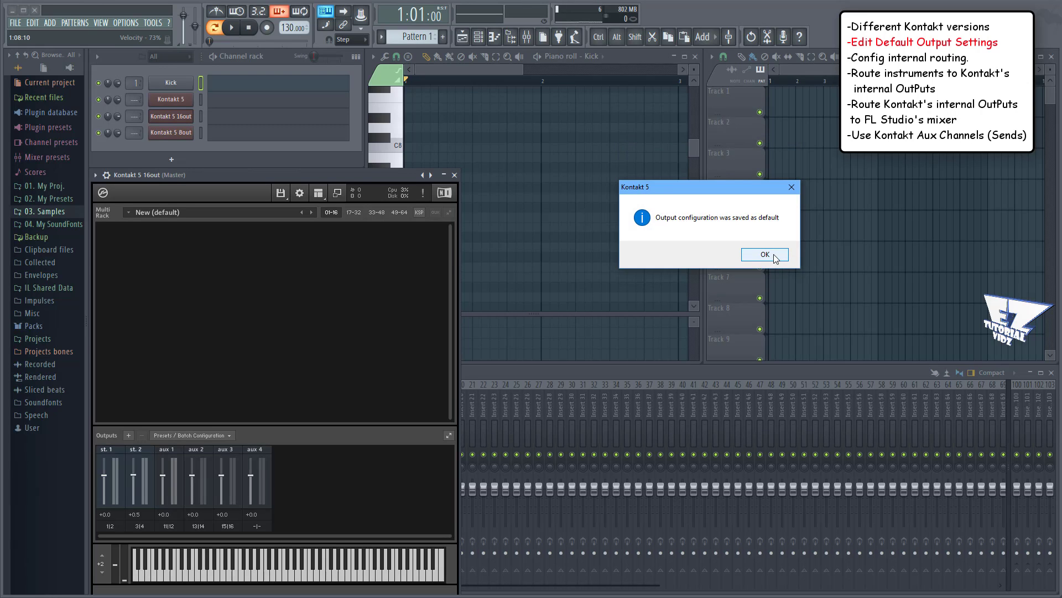
left_click(765, 254)
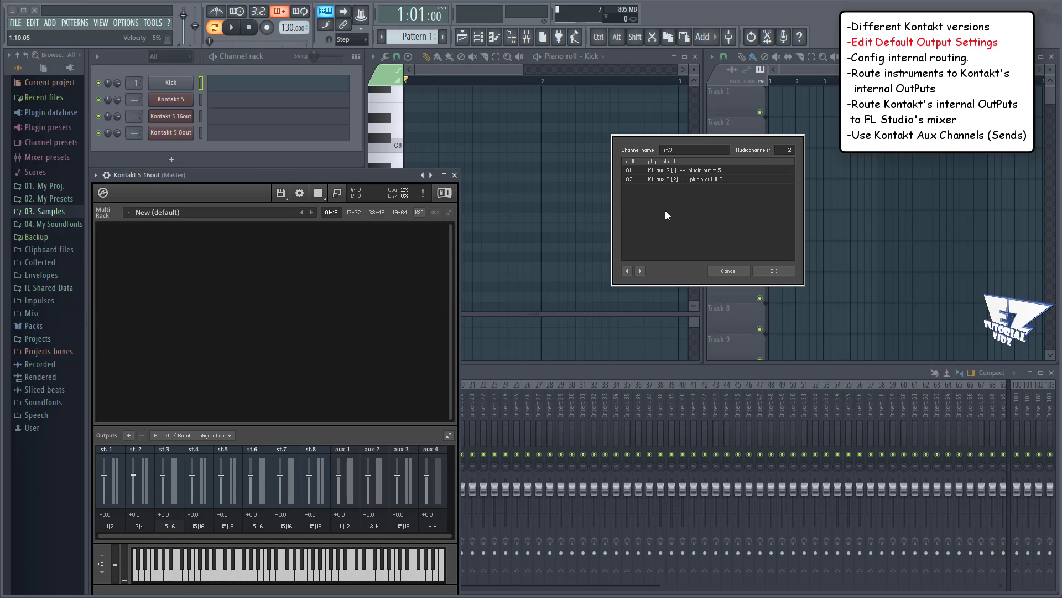
left_click(684, 178)
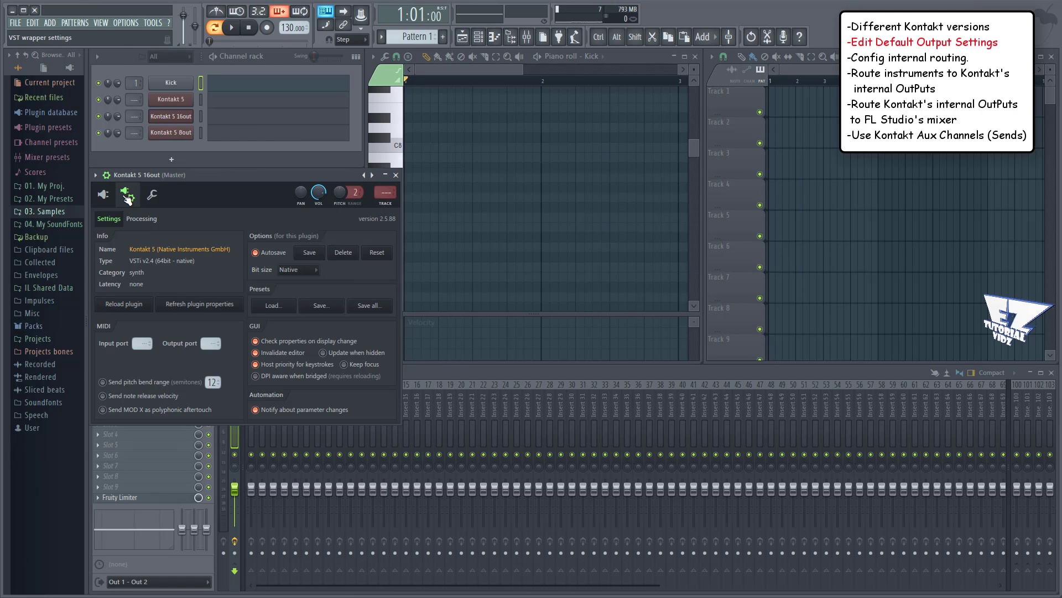
left_click(142, 219)
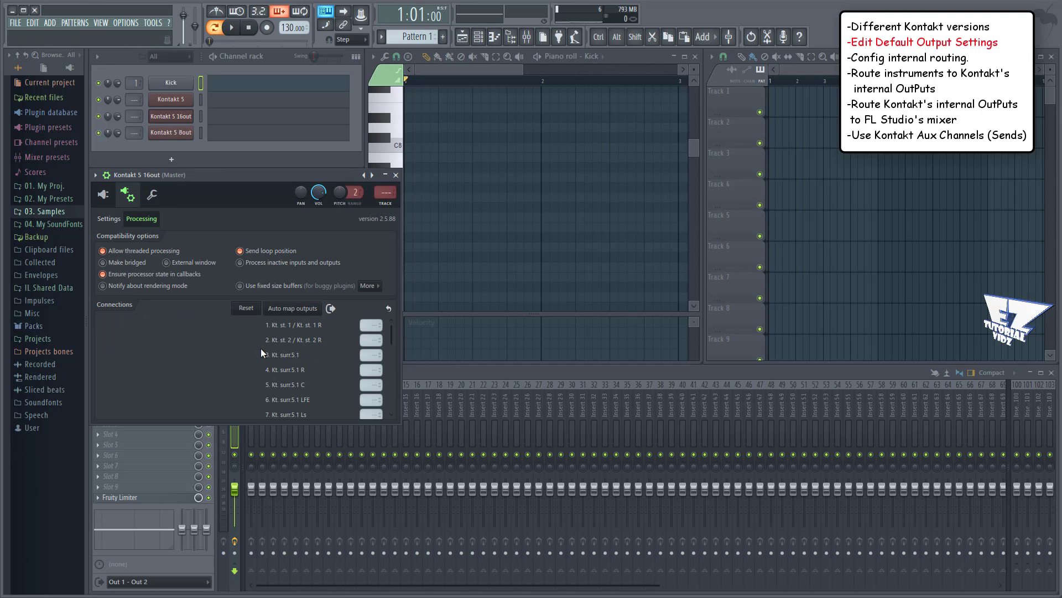
scroll("down", 3)
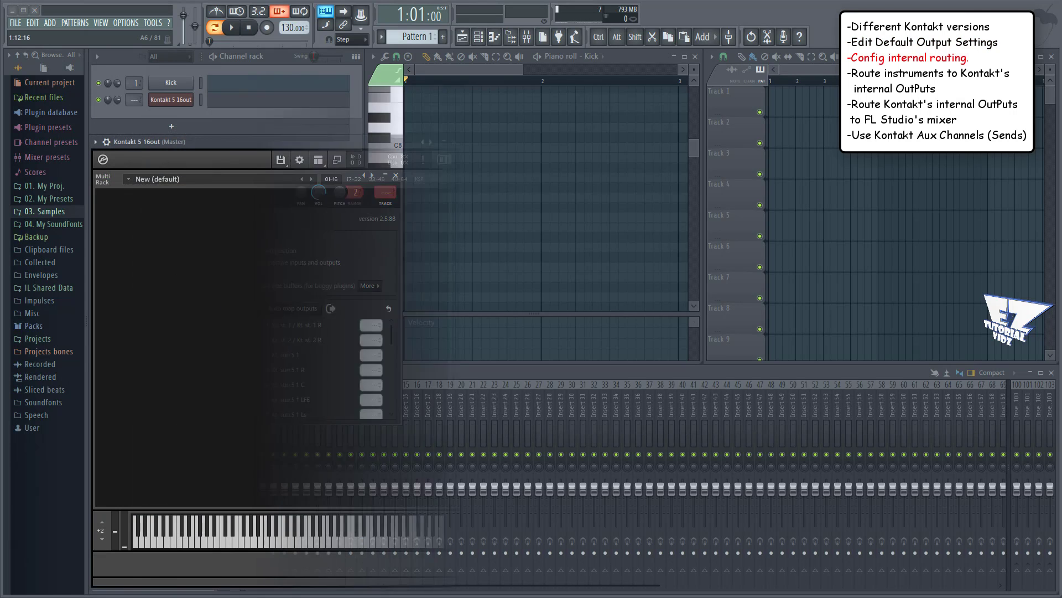
Step: In Kontakt's Outputs panel, set aux 1–3 physical outputs to not connected
left_click(317, 159)
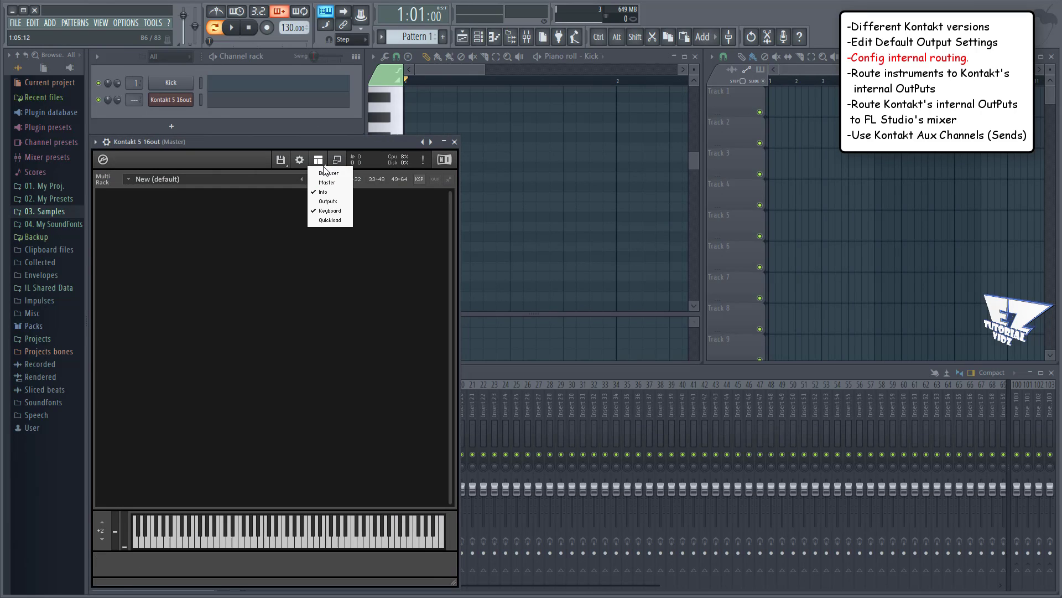
left_click(327, 202)
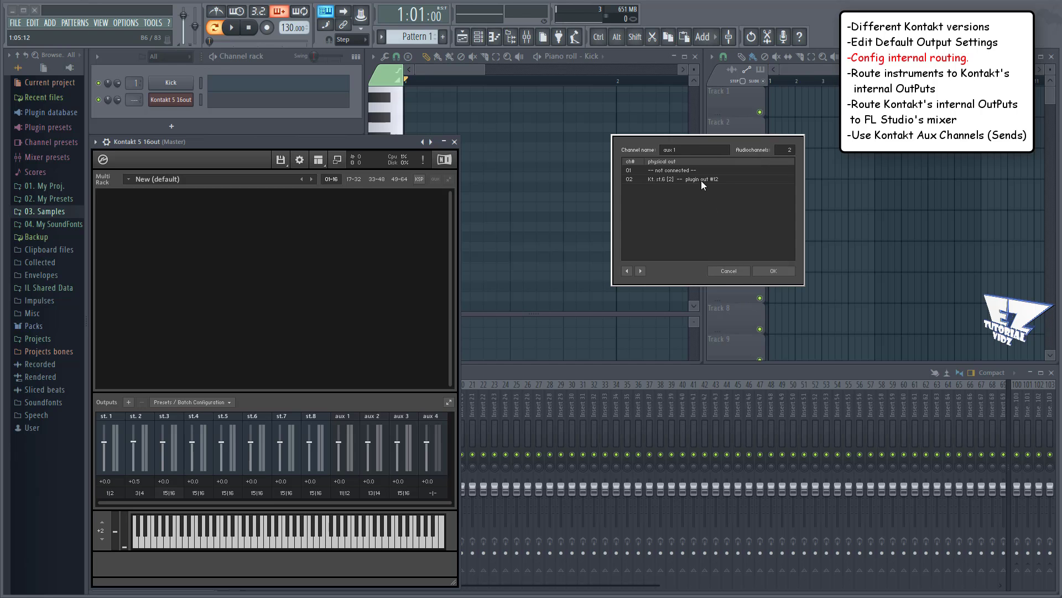
left_click(694, 179)
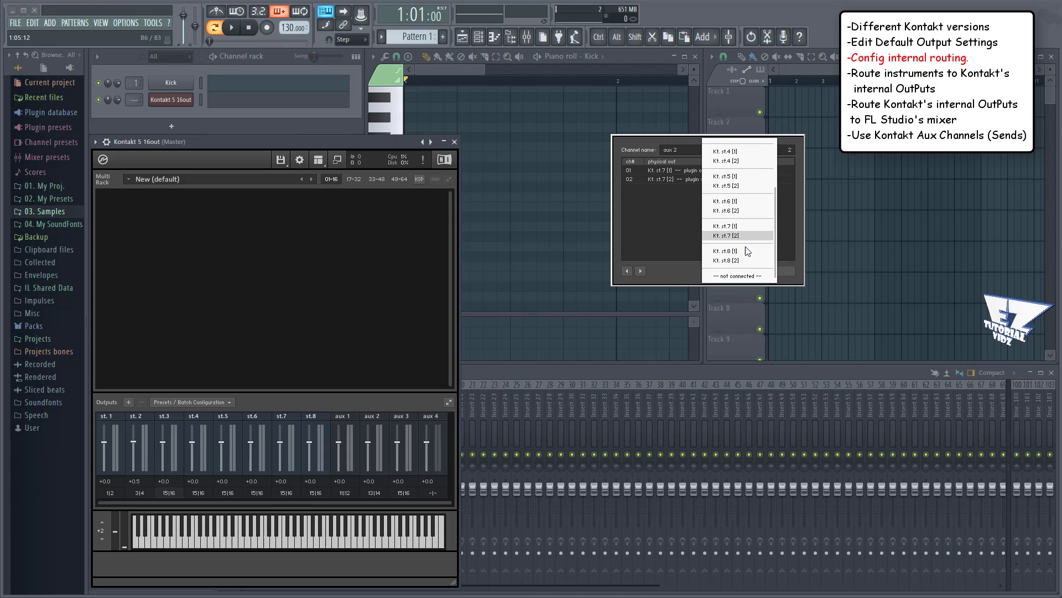
left_click(726, 259)
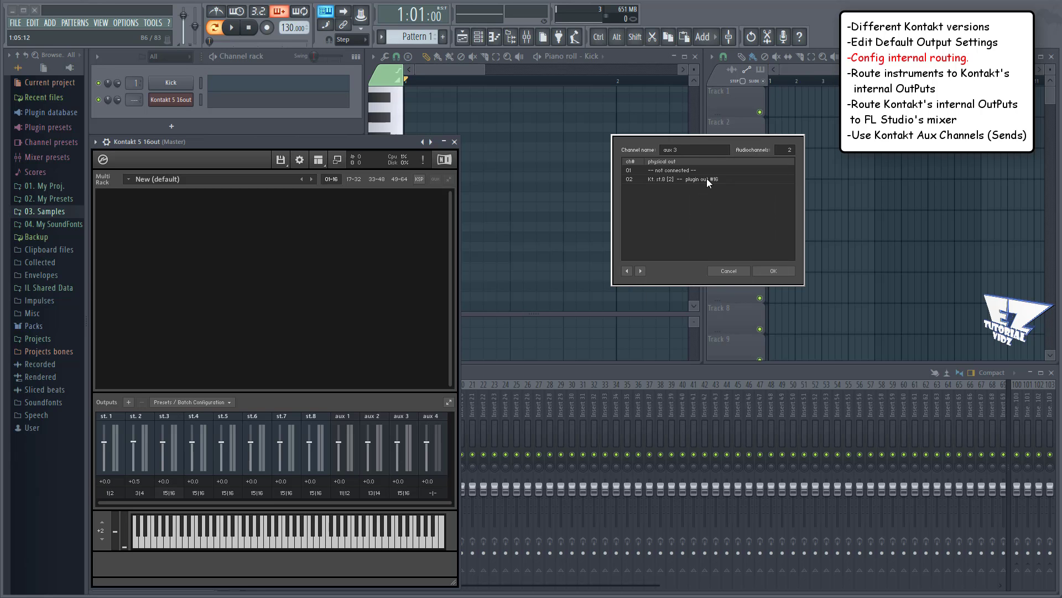
left_click(705, 181)
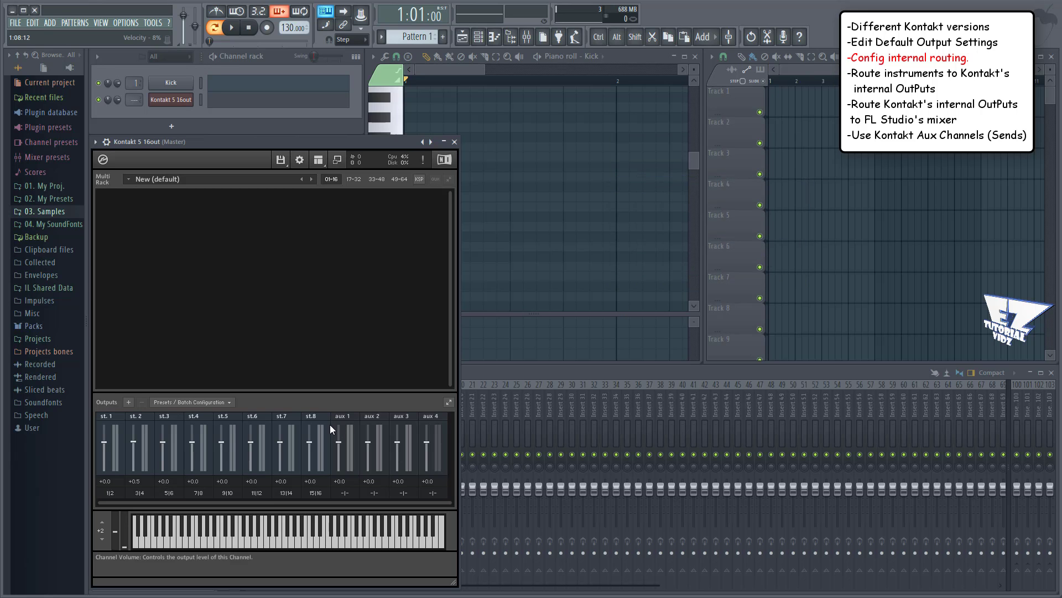
Step: Show the wrapper's Processing settings to review Kontakt's output connections
left_click(189, 402)
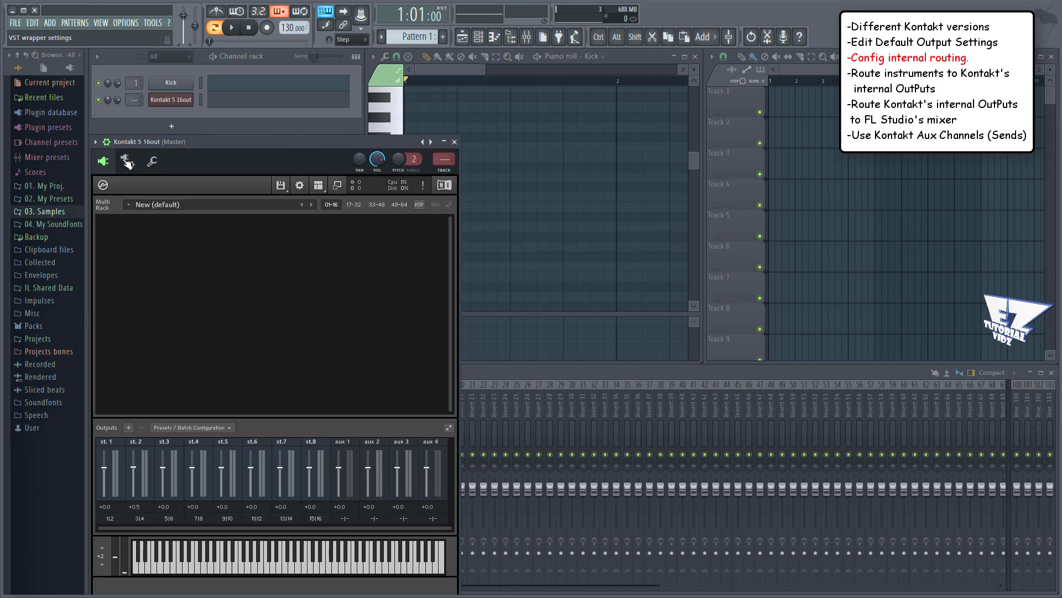
left_click(128, 161)
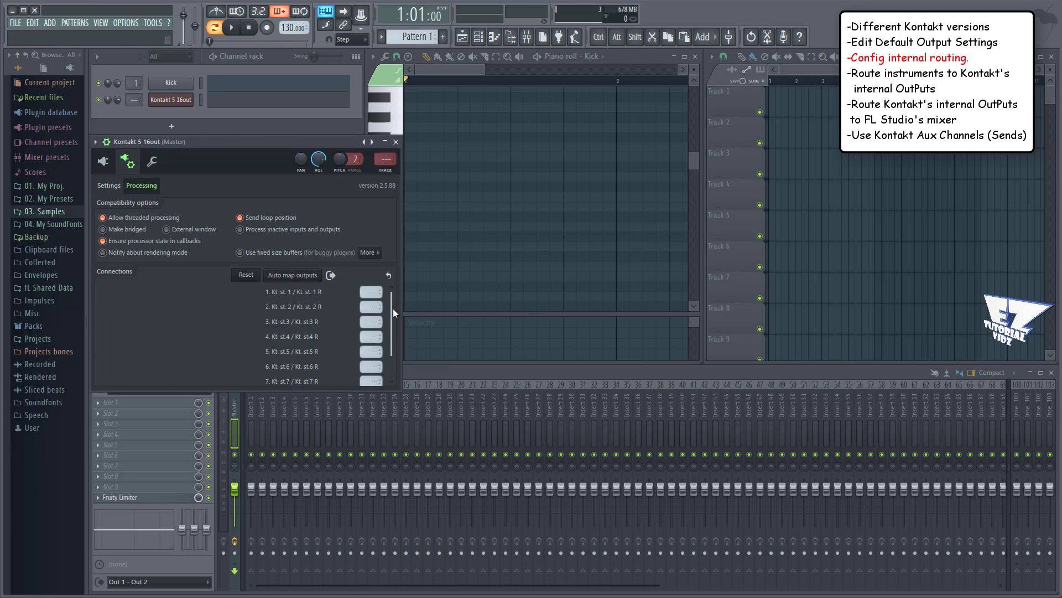
scroll("down", 3)
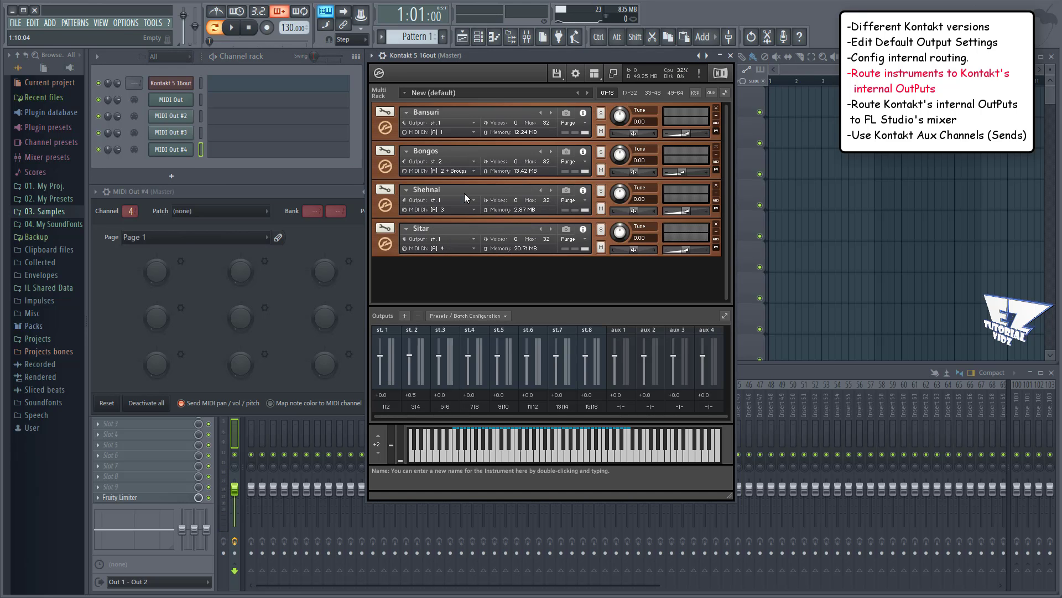
Step: Route the instruments to separate Kontakt output channels named Bansuri, Bongos, Shehnai and Sitar
left_click(466, 316)
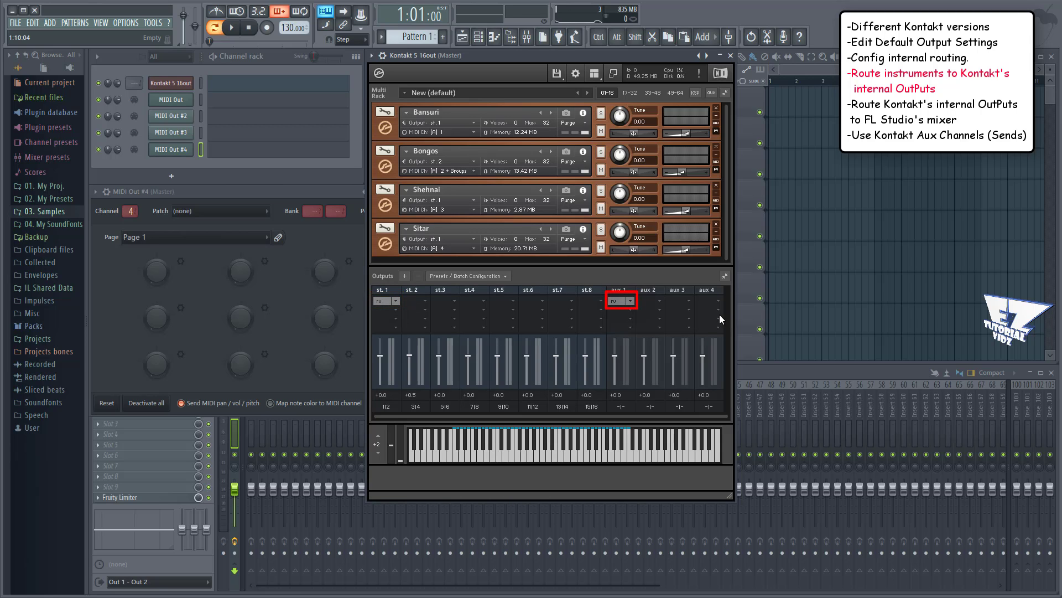
left_click(466, 276)
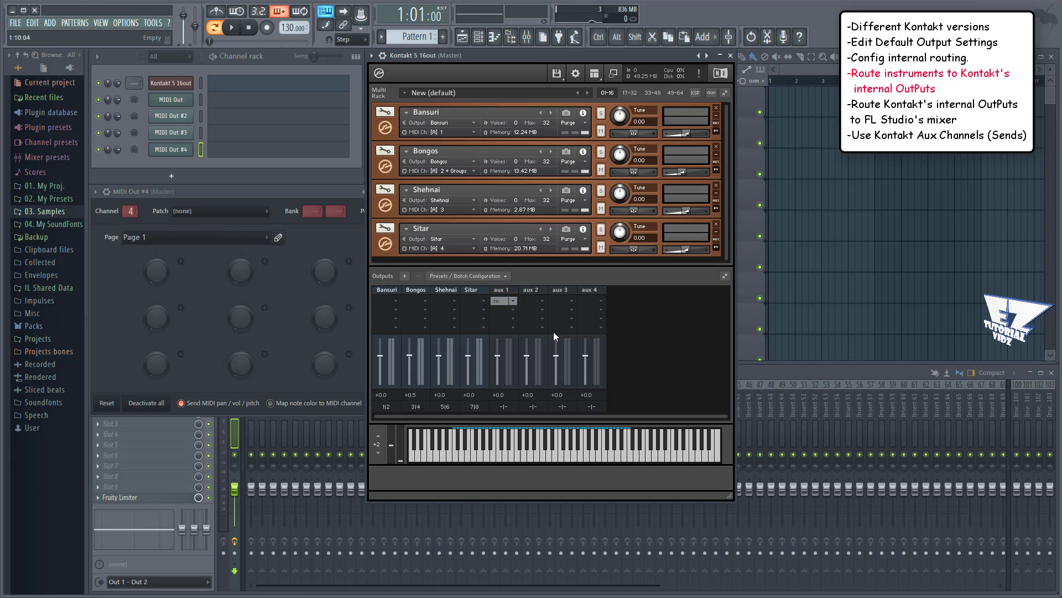
Step: Auto map Kontakt's outputs to separate mixer tracks from the wrapper's Processing settings
left_click(383, 74)
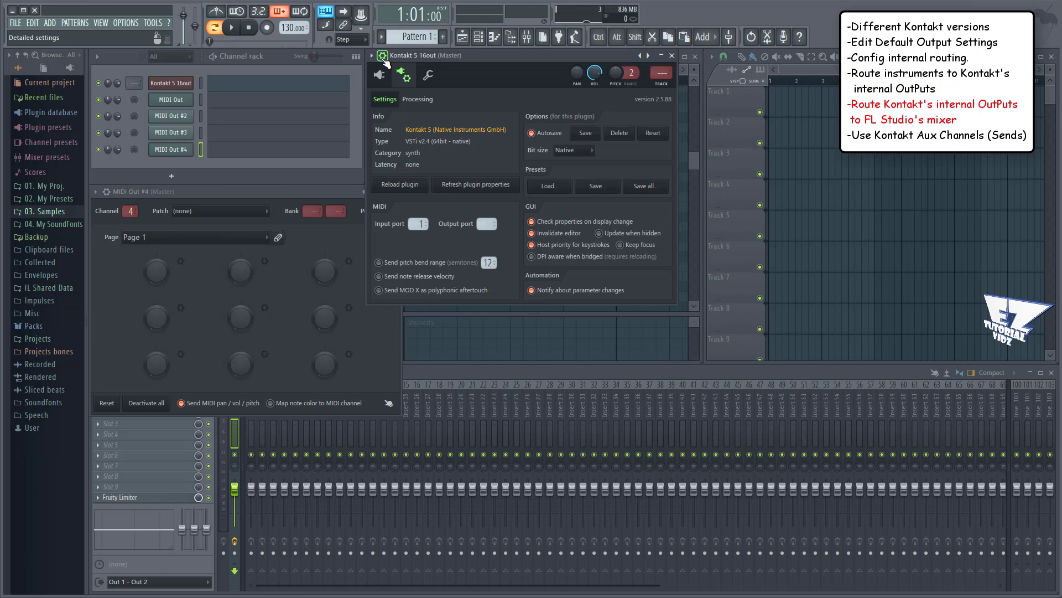
left_click(417, 99)
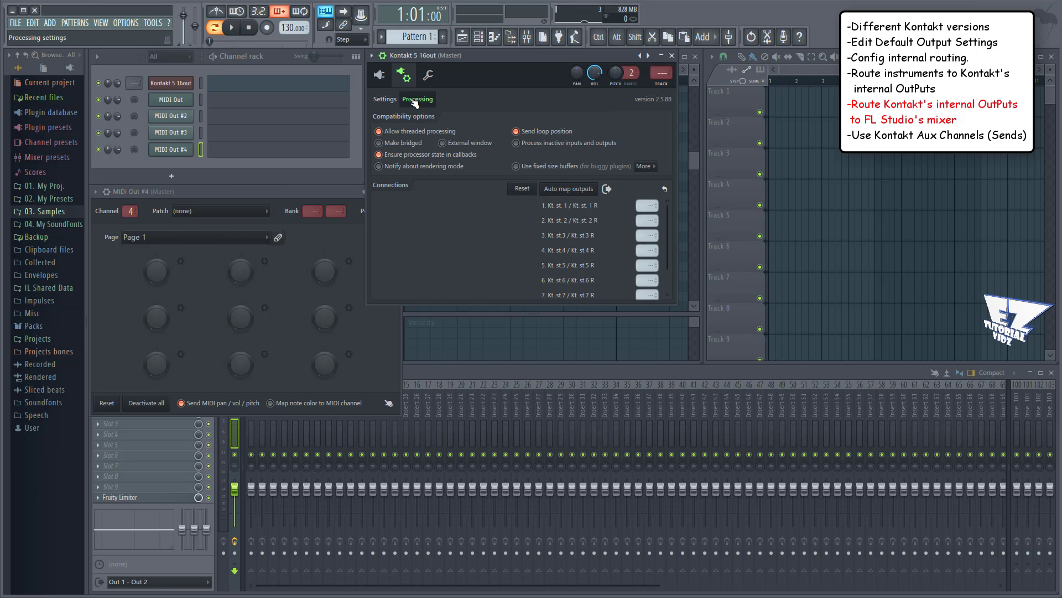
left_click(568, 188)
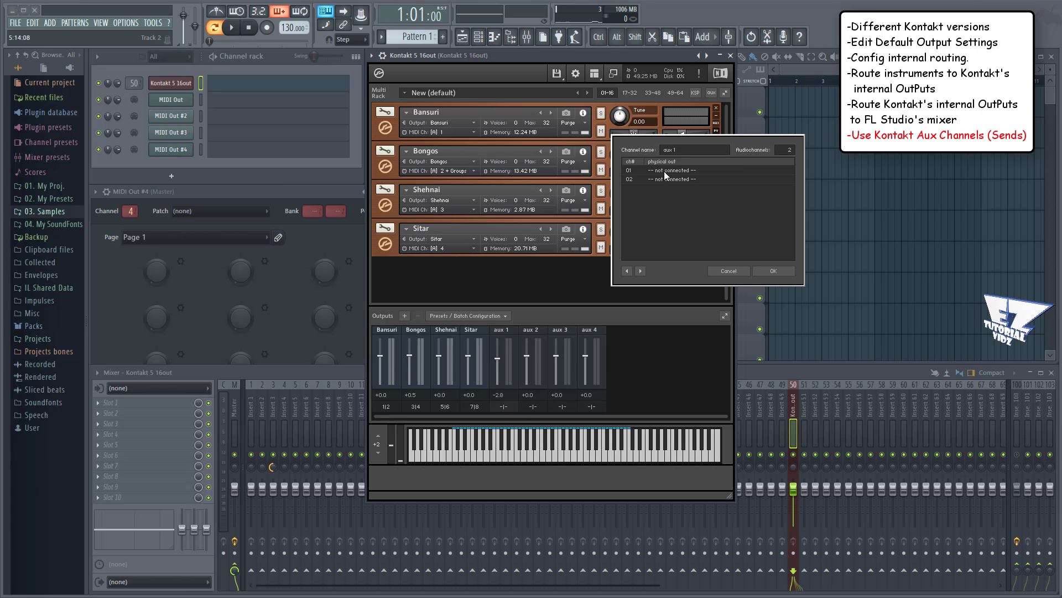
Step: Connect aux 1 to outputs 9–10 and insert reverb and another effect on the aux channels
left_click(641, 271)
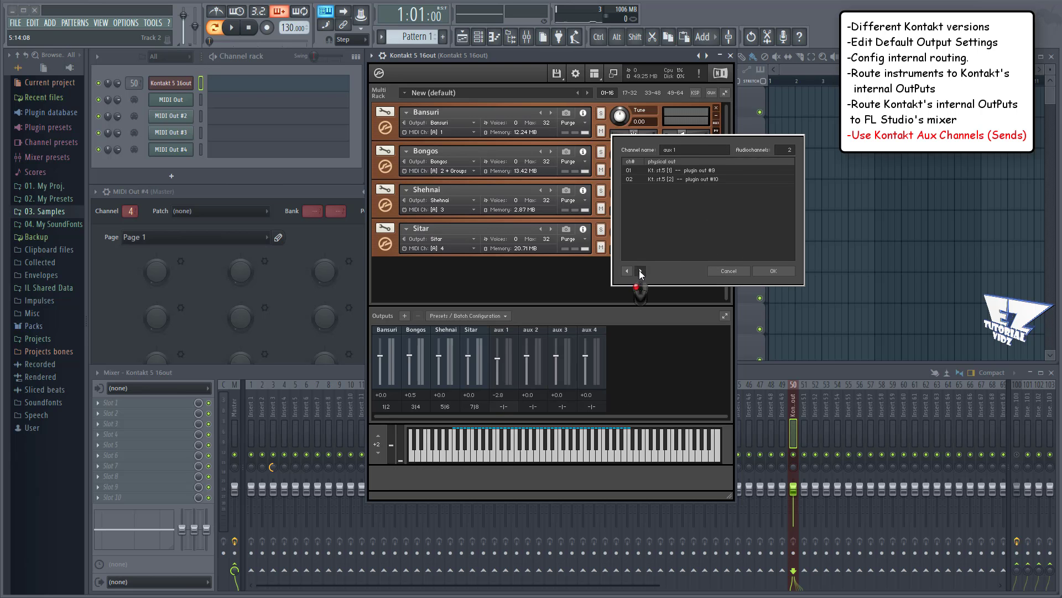
left_click(677, 179)
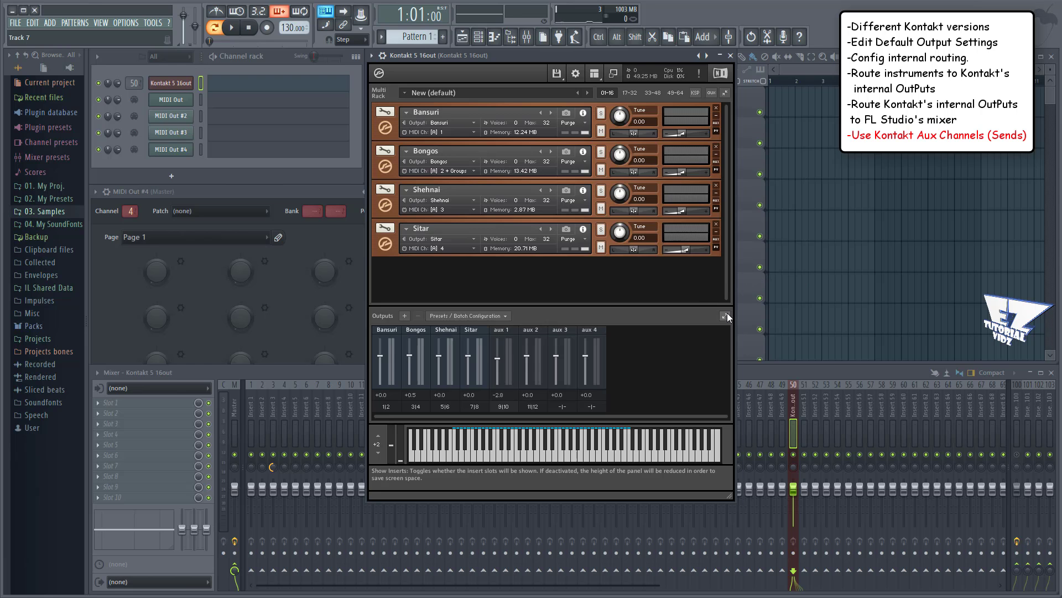
right_click(525, 305)
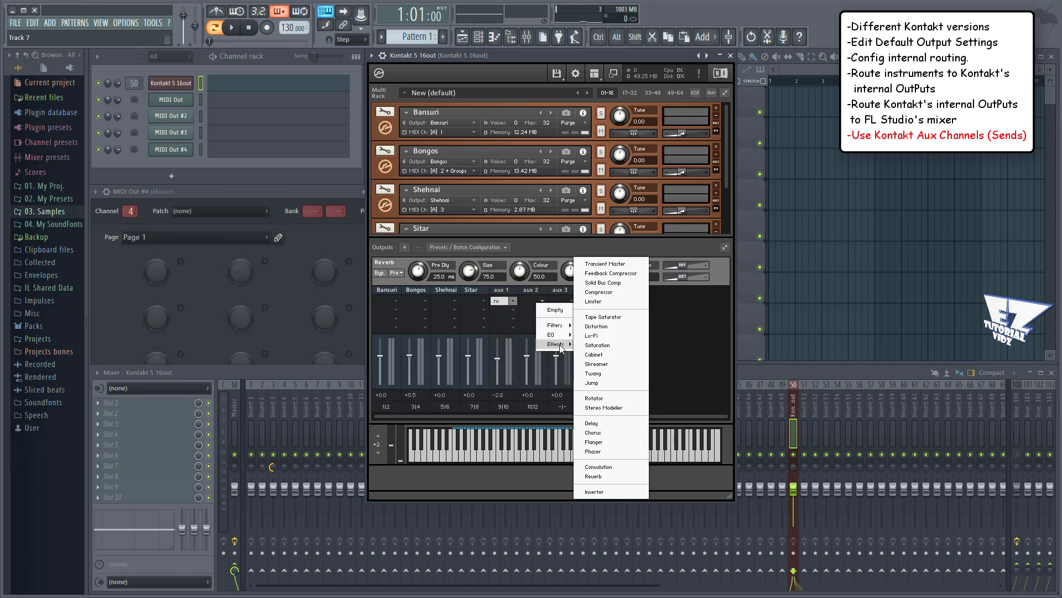
left_click(591, 421)
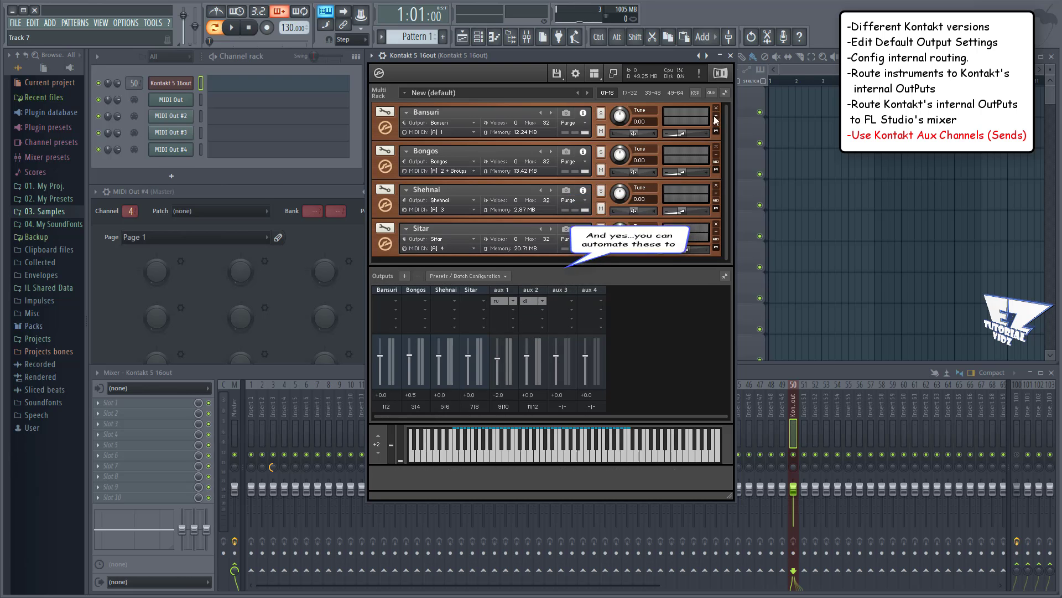
Step: Show the Aux Sends strip and raise the Bongos send level to aux 2
left_click(711, 92)
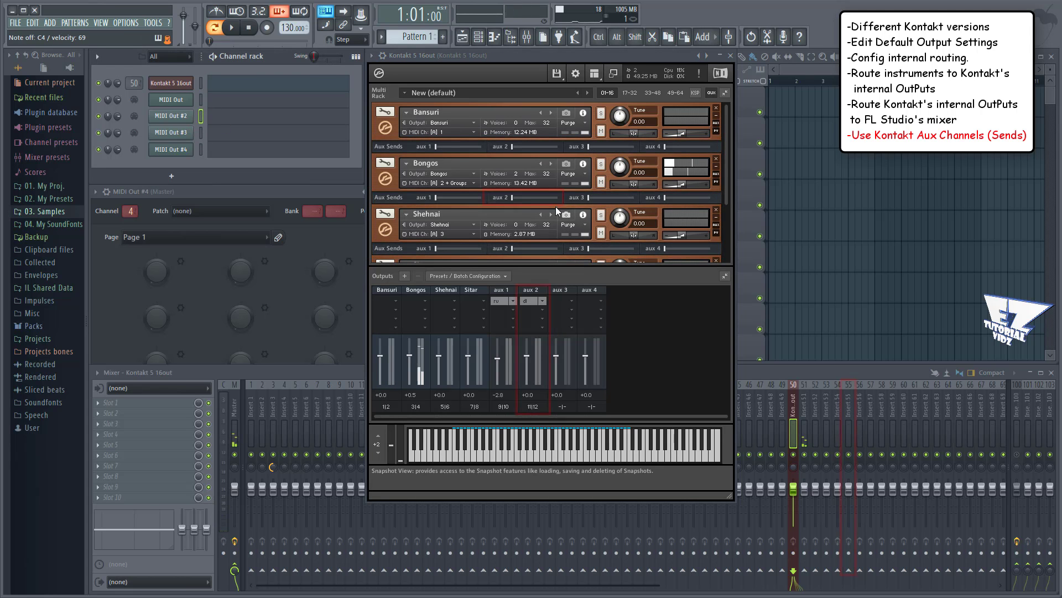
left_click_drag(495, 197, 552, 197)
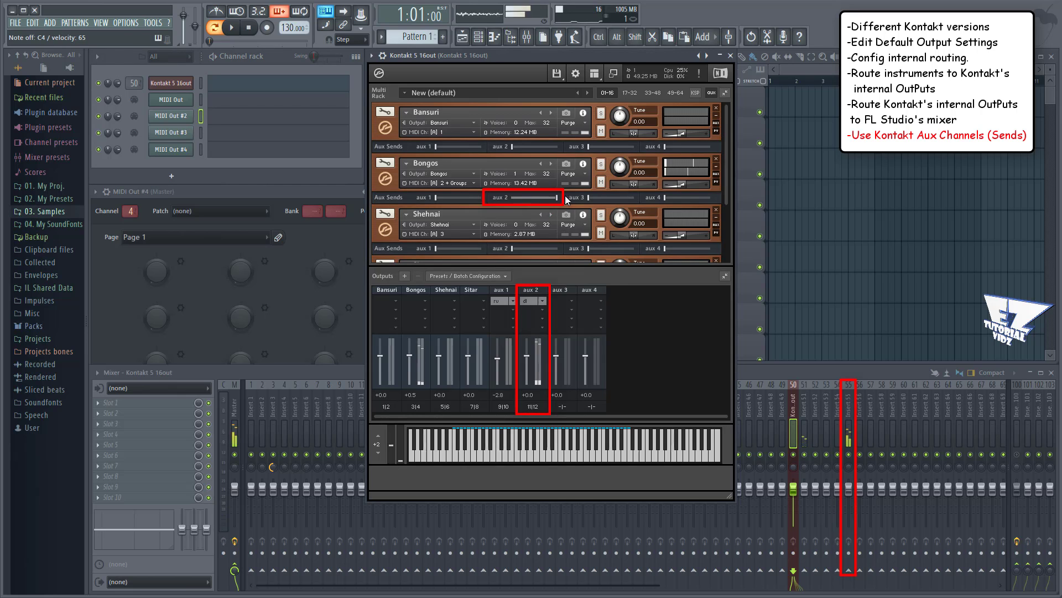